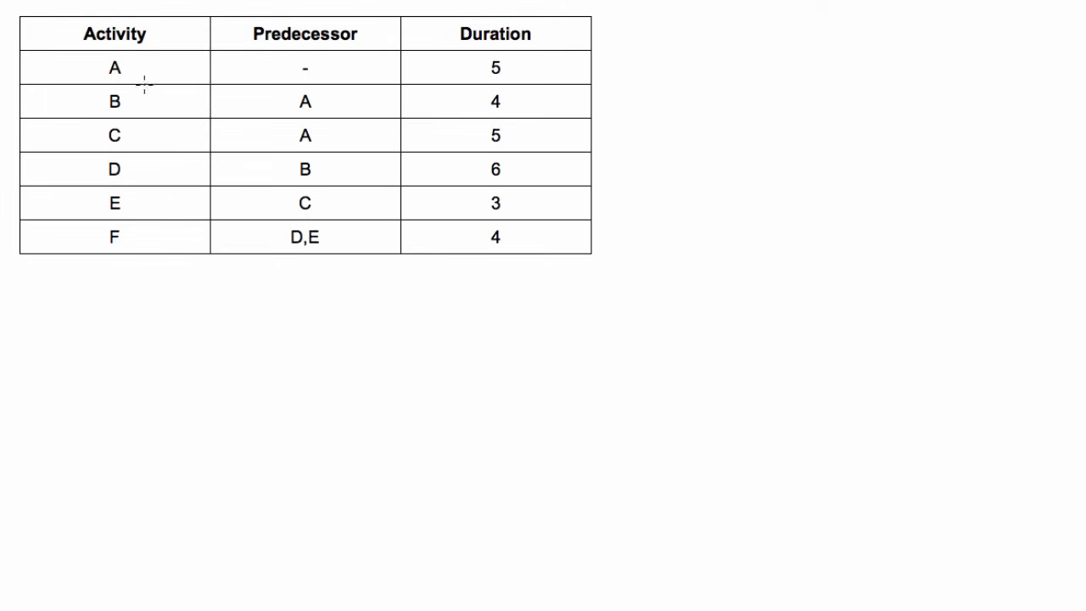
mouse_move(205, 68)
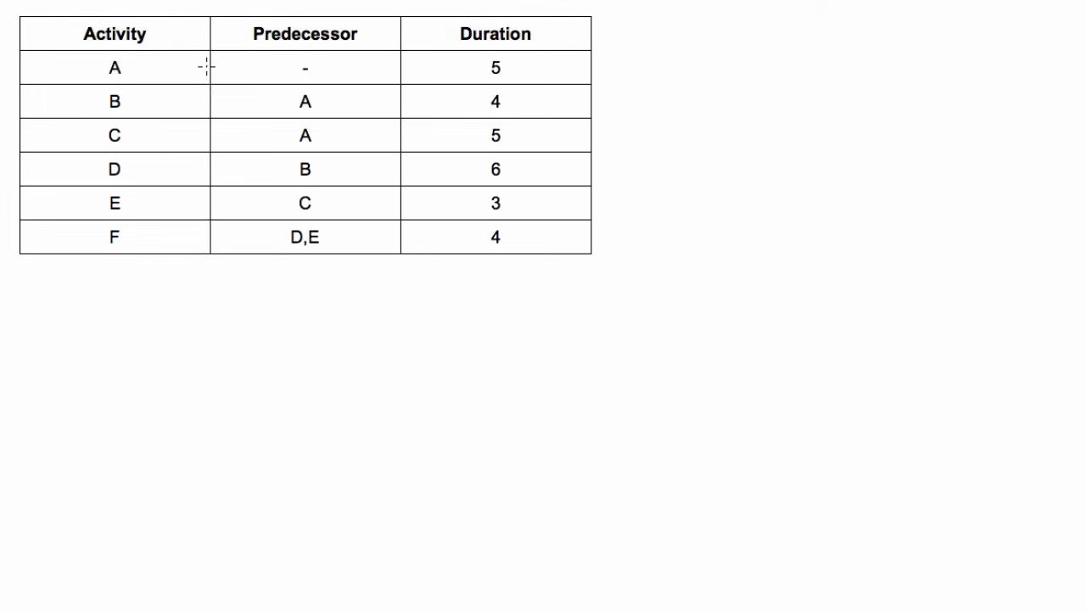
mouse_move(621, 143)
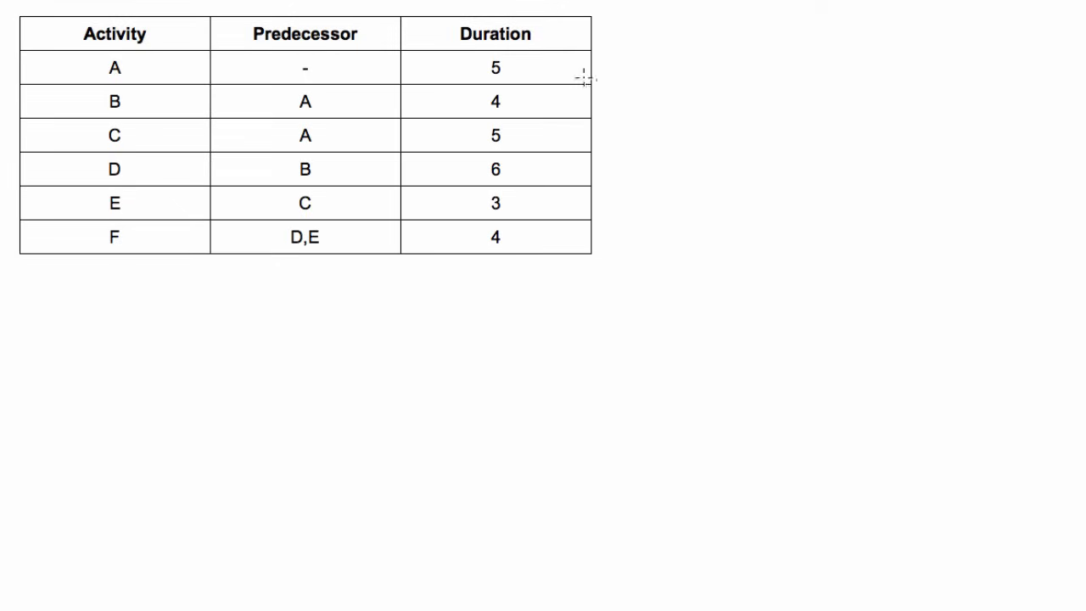
mouse_move(264, 128)
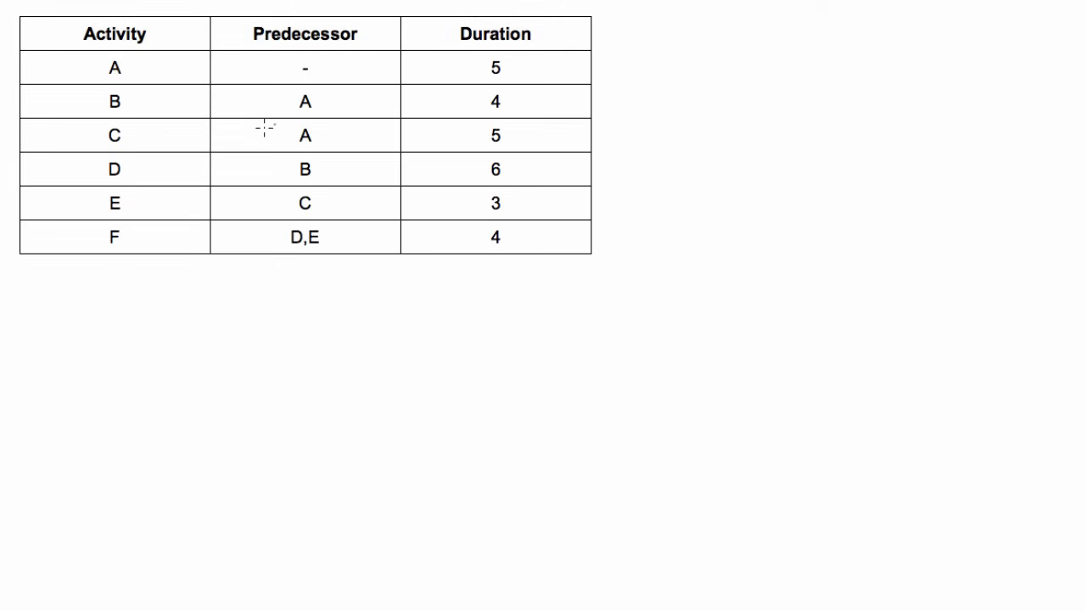
mouse_move(469, 105)
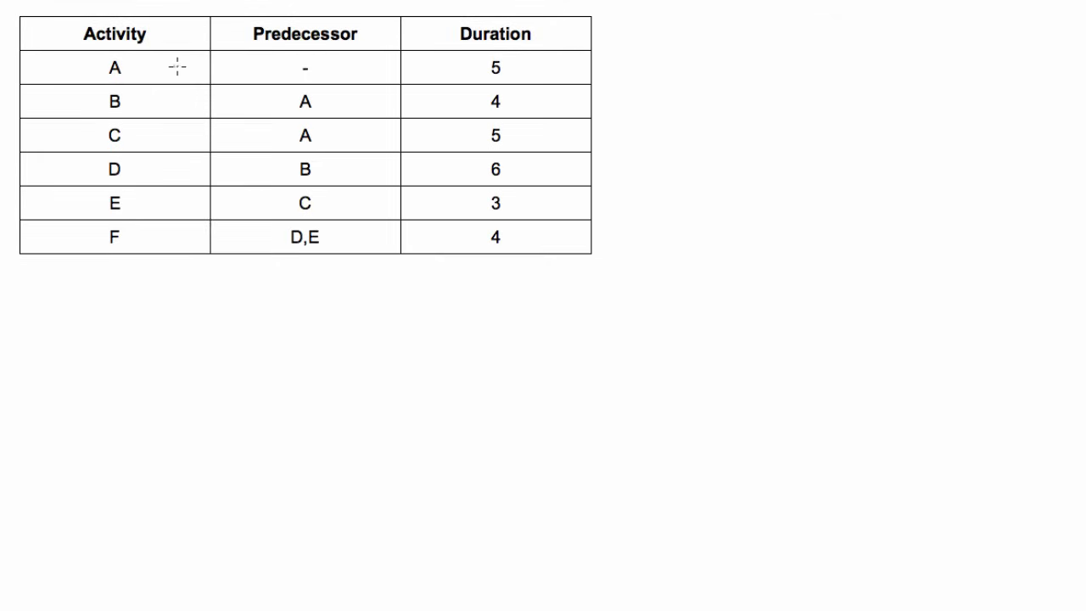
mouse_move(314, 76)
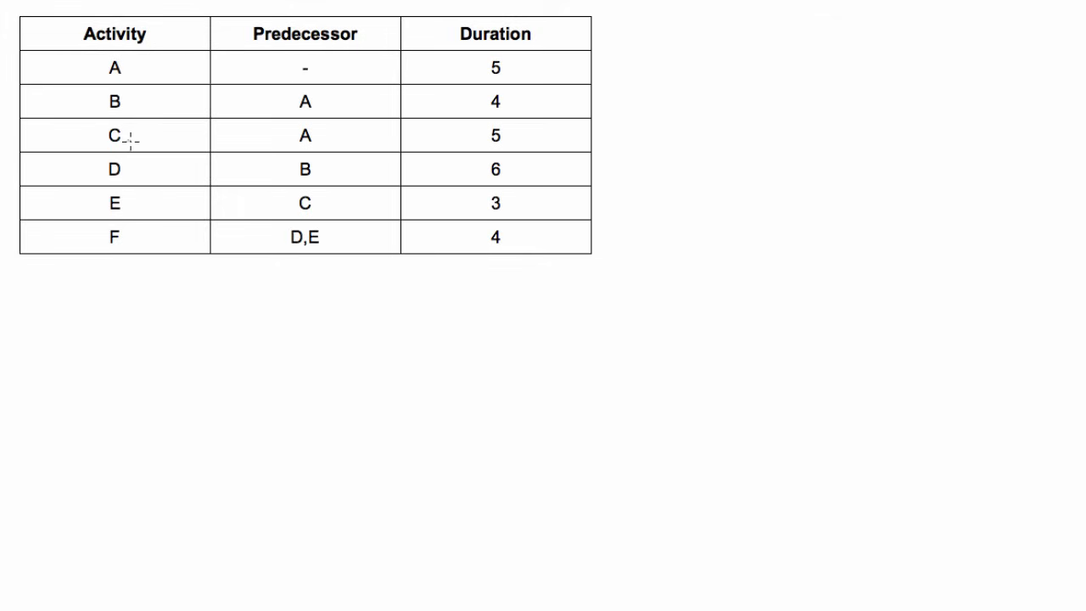
mouse_move(248, 132)
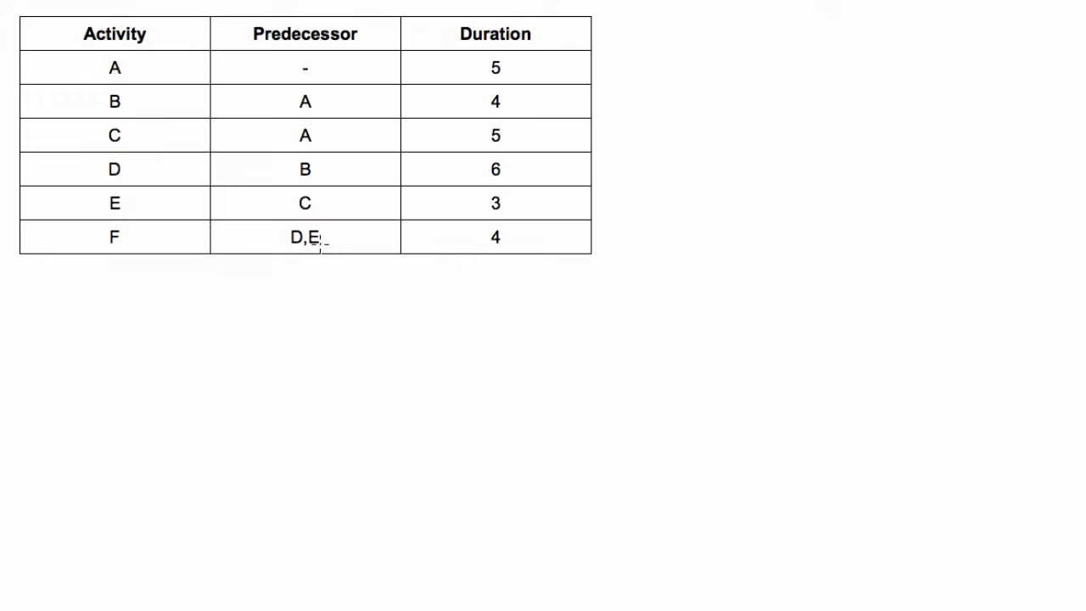
mouse_move(468, 235)
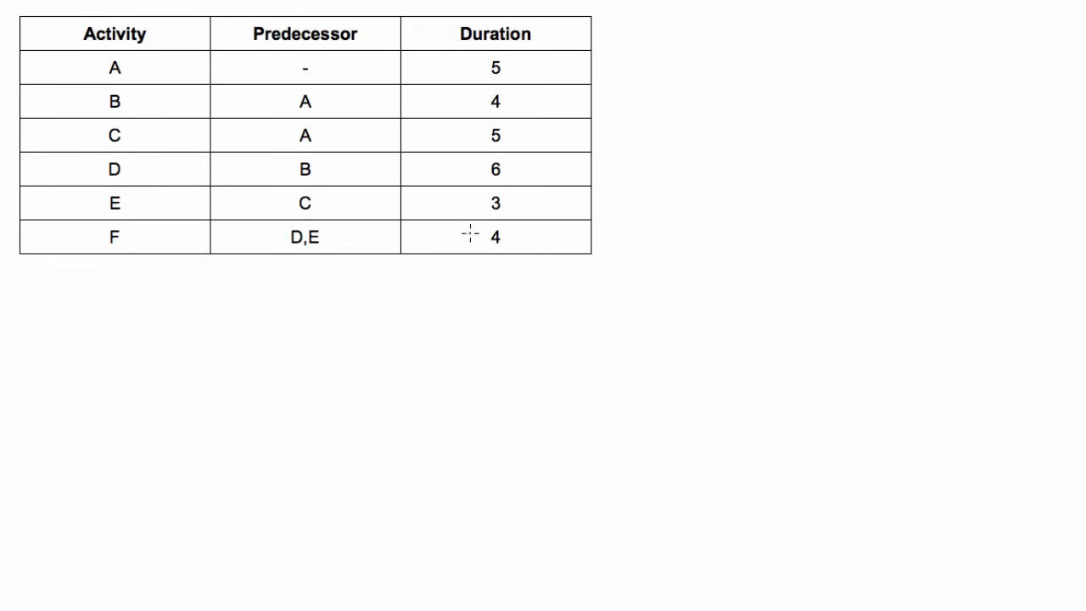
mouse_move(628, 179)
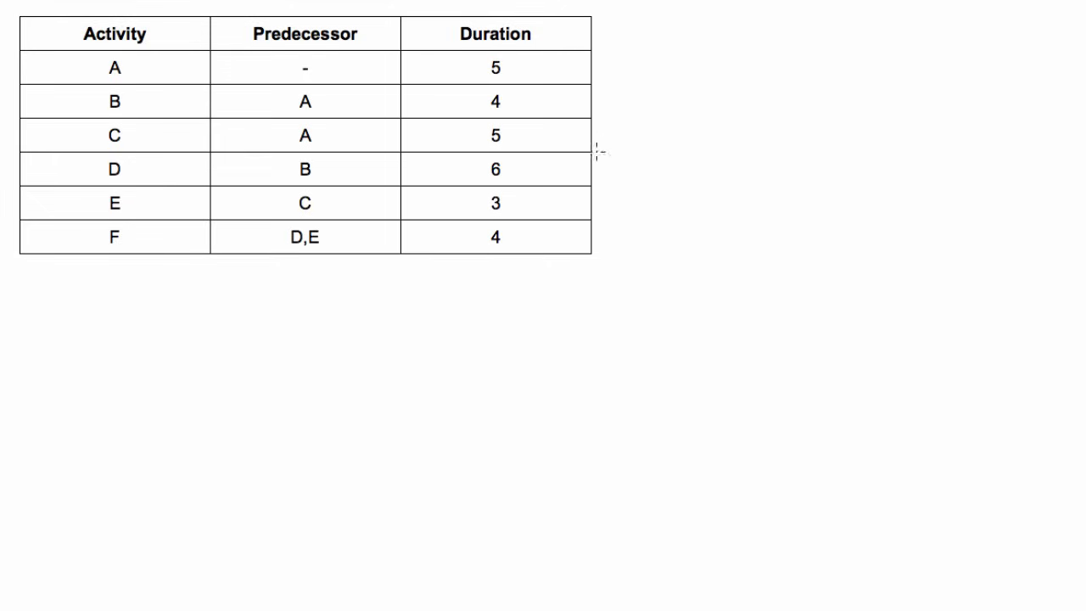
Step: Hand-draw nodes A–F with arrows A→B, A→C, B→D, C→E, and D, E joining at F
left_click_drag(625, 161, 624, 115)
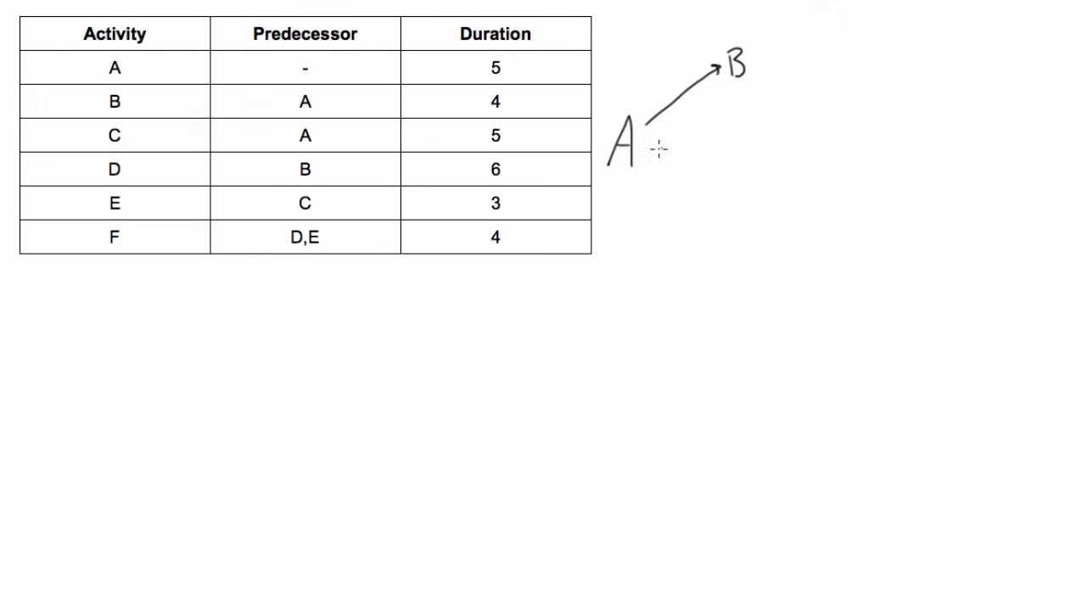
left_click_drag(653, 150, 716, 201)
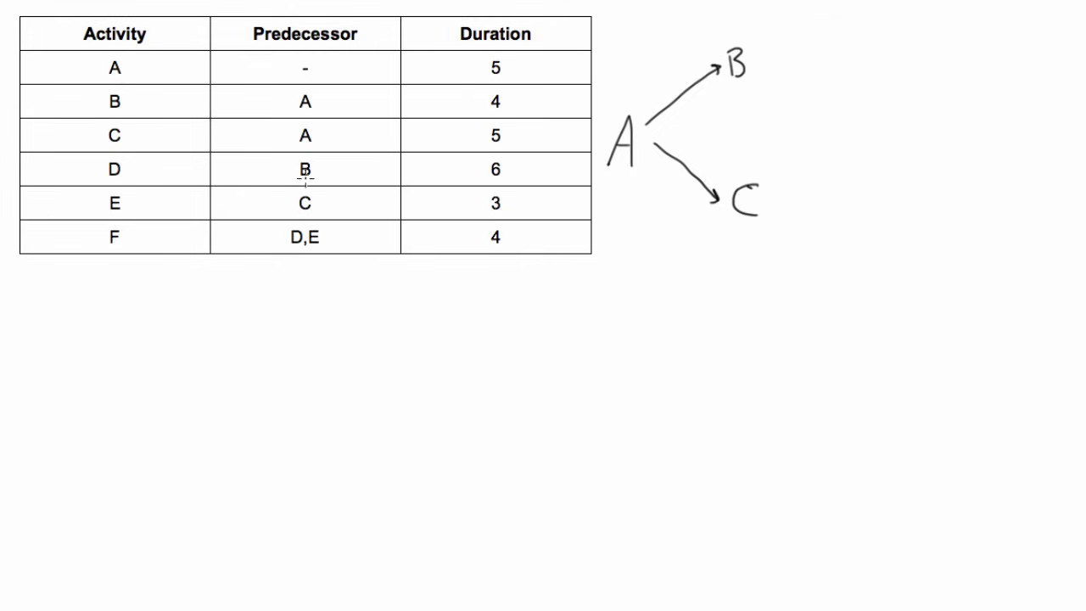
left_click_drag(767, 61, 852, 57)
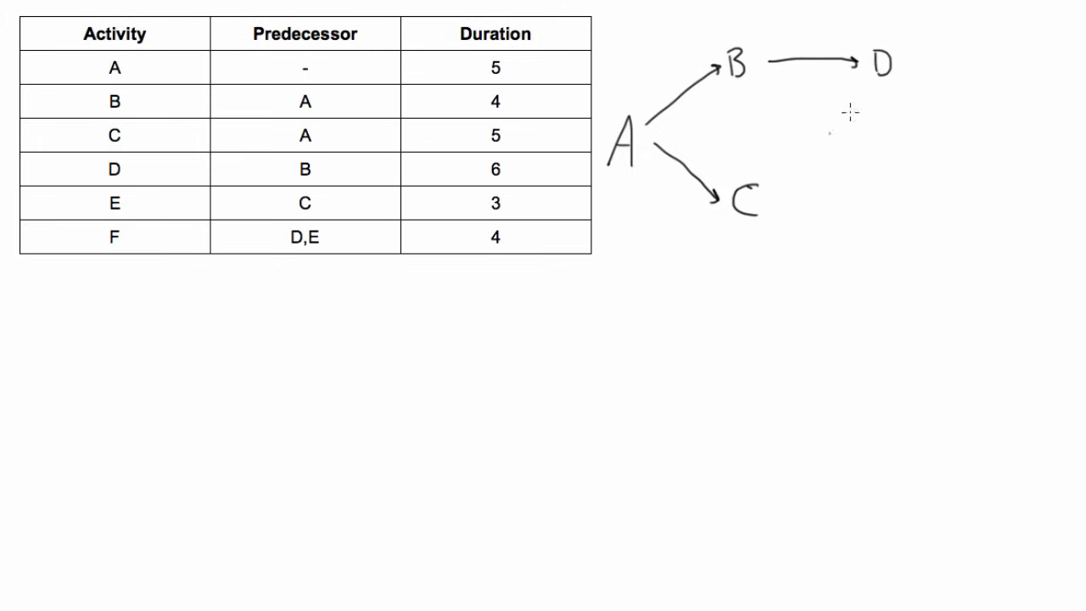
mouse_move(151, 207)
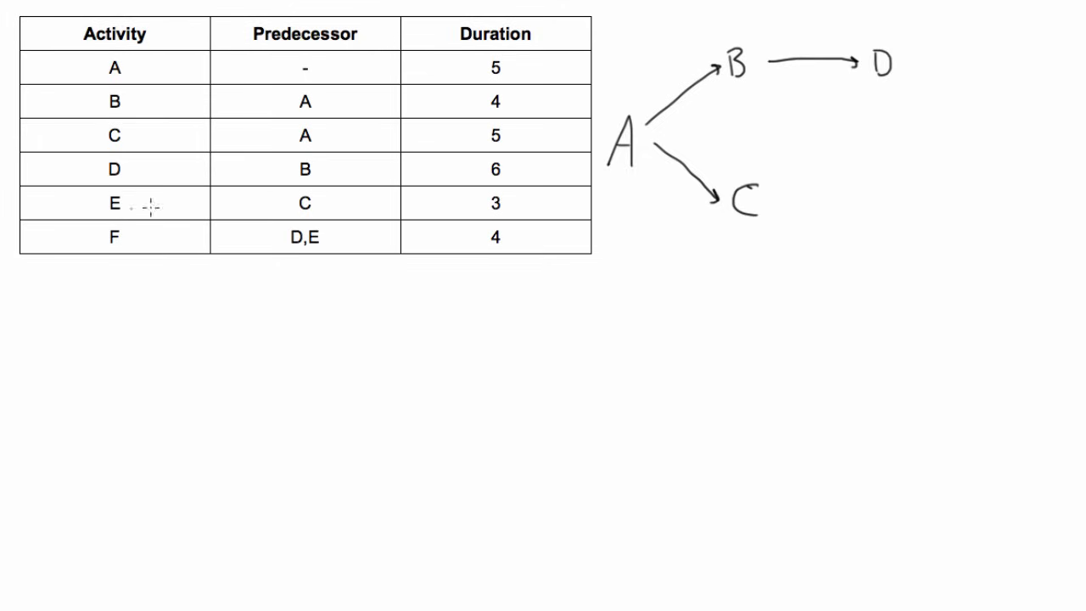
left_click_drag(767, 200, 857, 196)
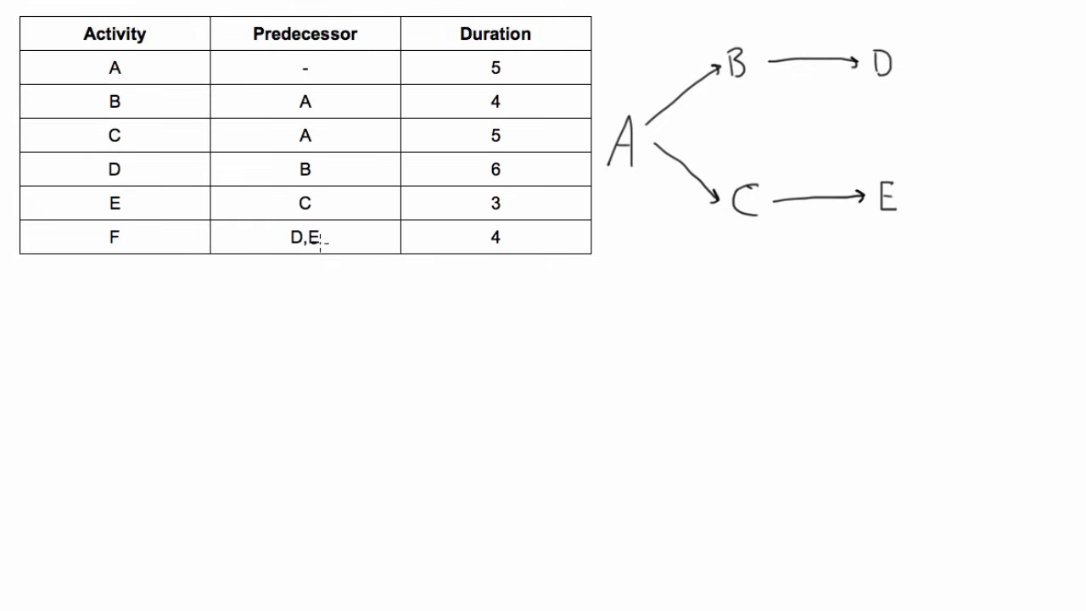
left_click_drag(908, 71, 980, 116)
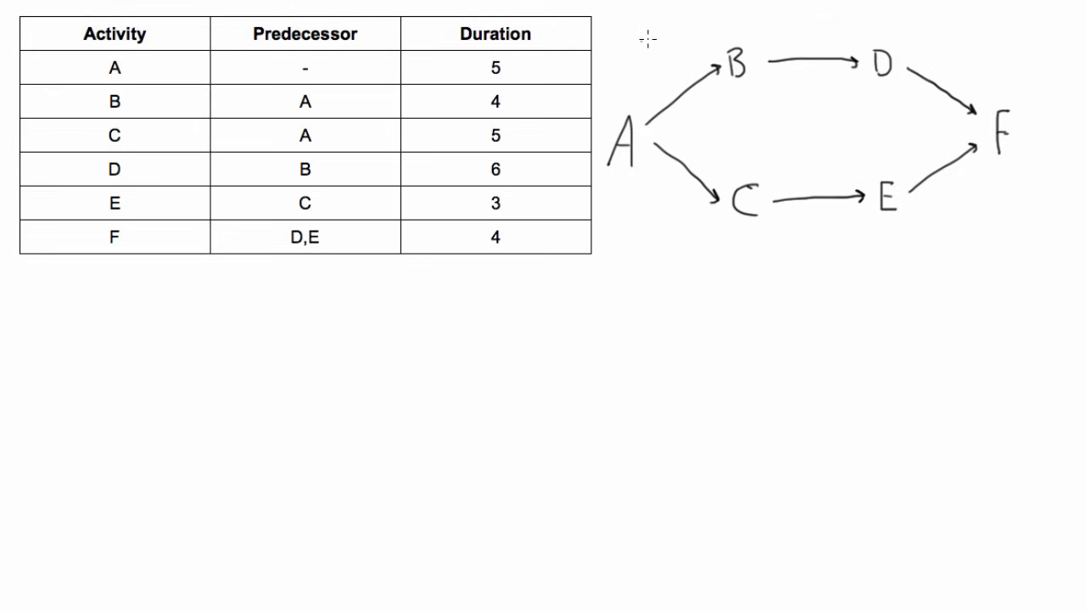
mouse_move(669, 173)
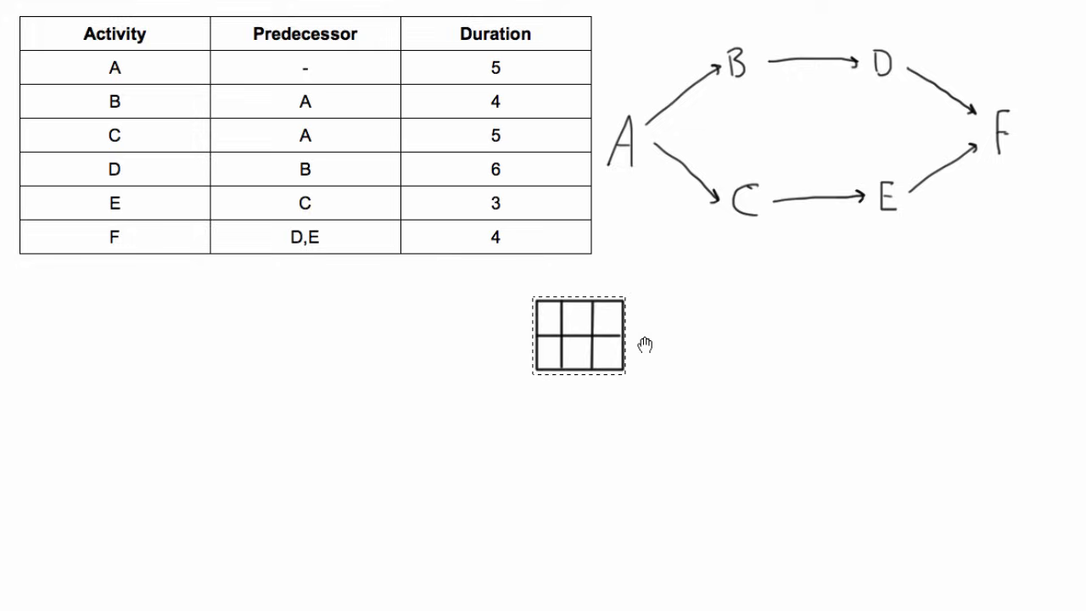
Step: Place a two-row, three-column node box and move it to sit below the activity table
left_click_drag(577, 336, 602, 302)
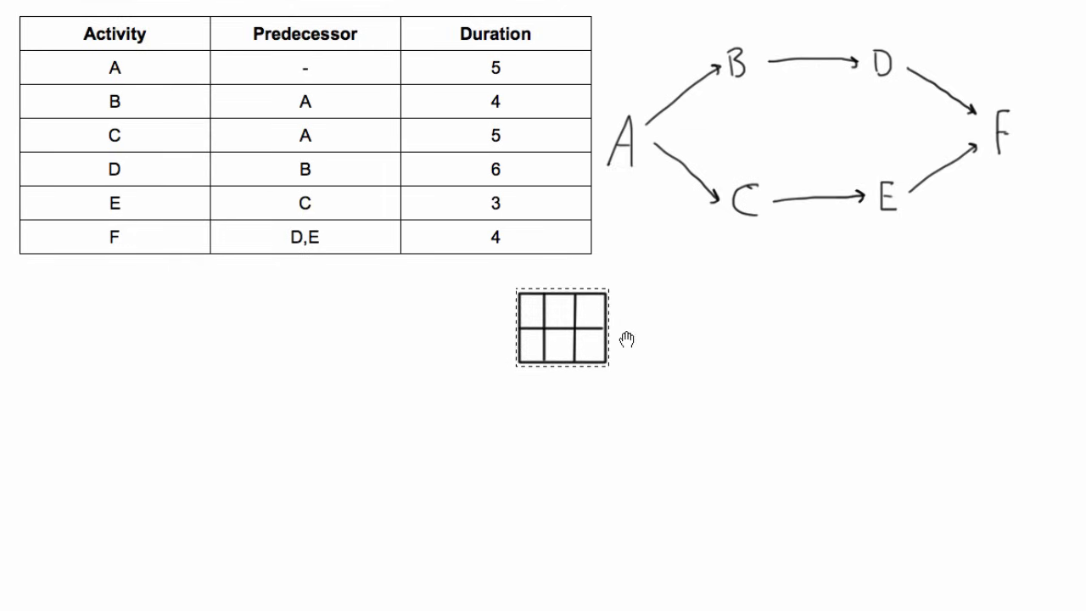
left_click_drag(562, 326, 129, 348)
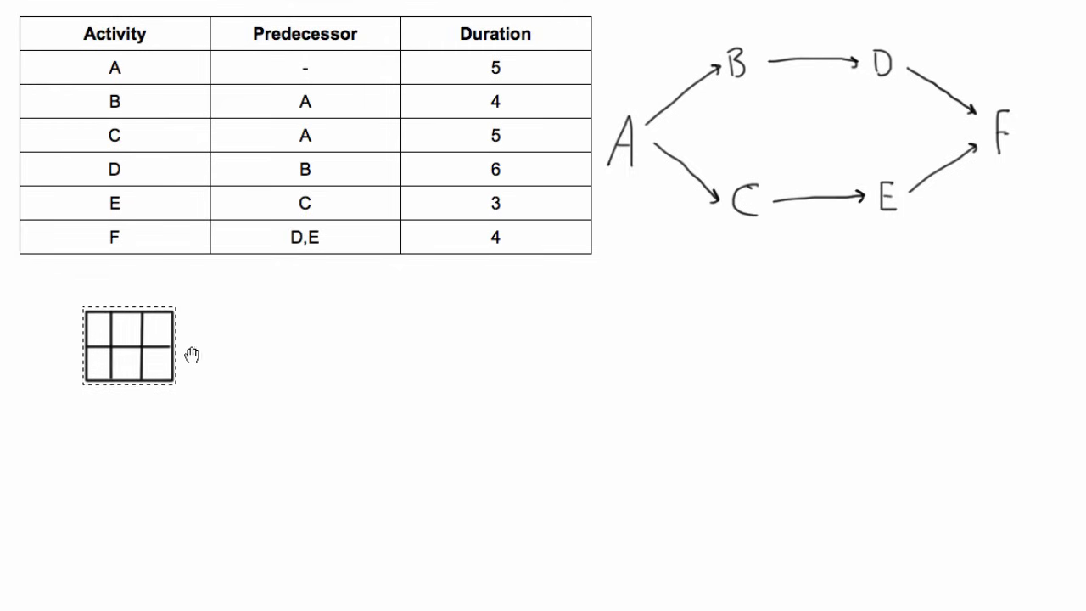
left_click_drag(127, 346, 109, 339)
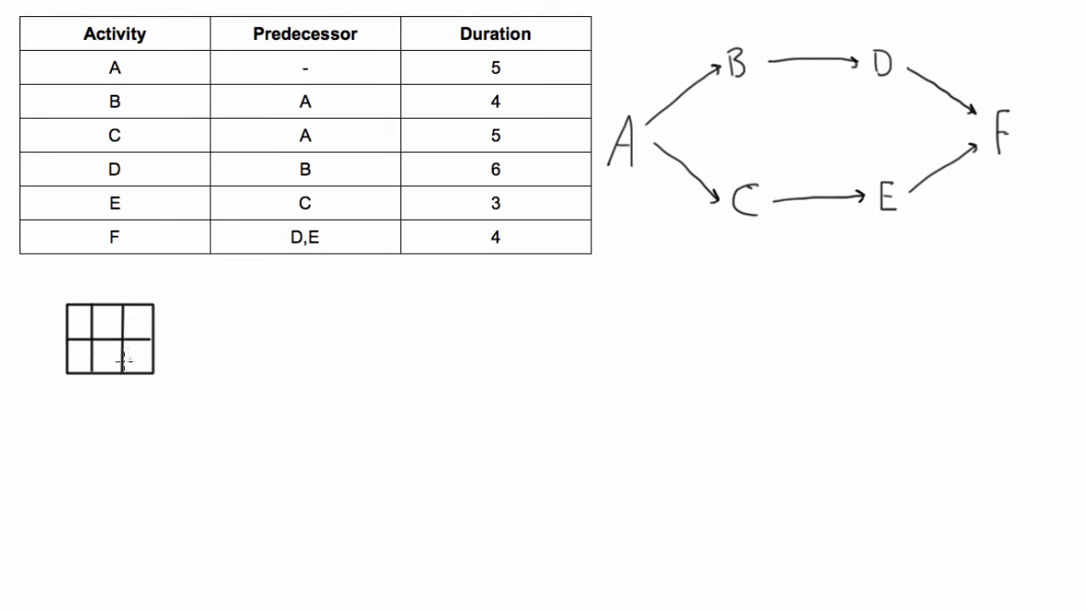
mouse_move(106, 330)
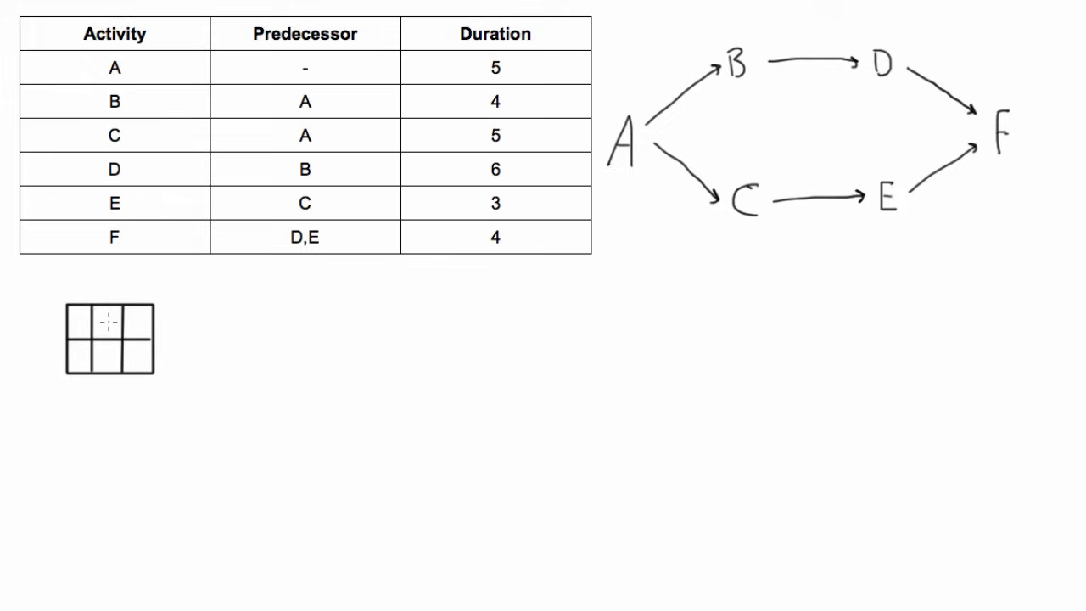
mouse_move(82, 343)
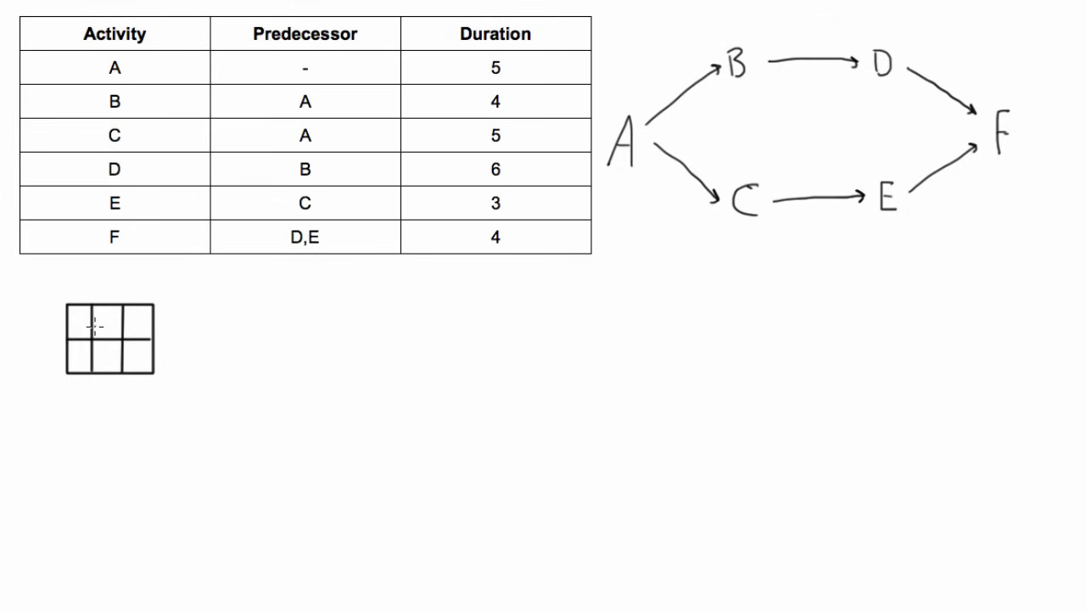
Step: Handwrite 'Act' in the node's top middle cell and 'dur' in the cell below
type("Ac")
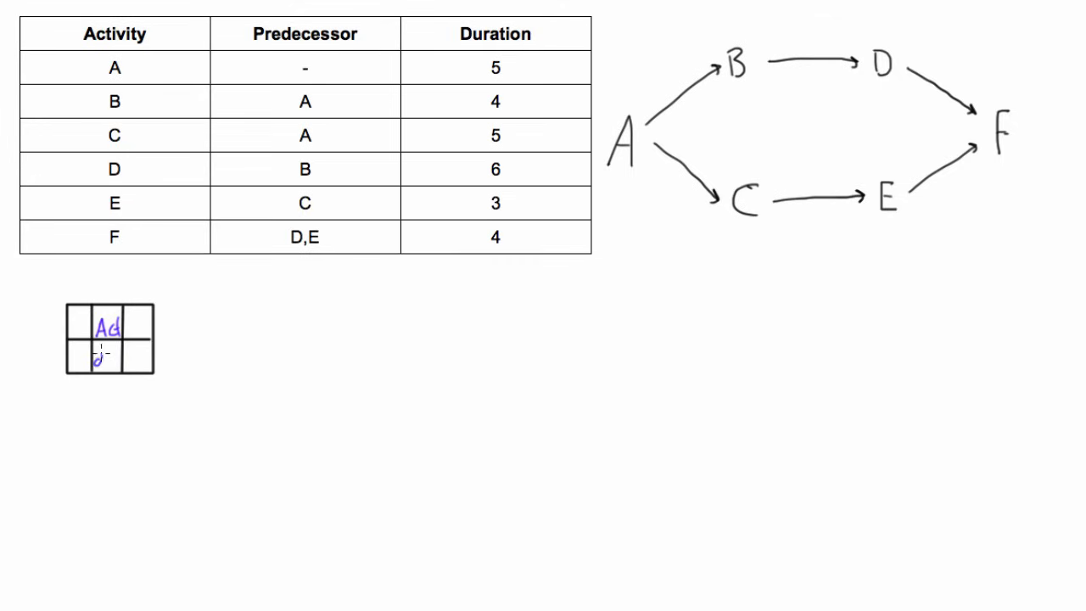
type("dur")
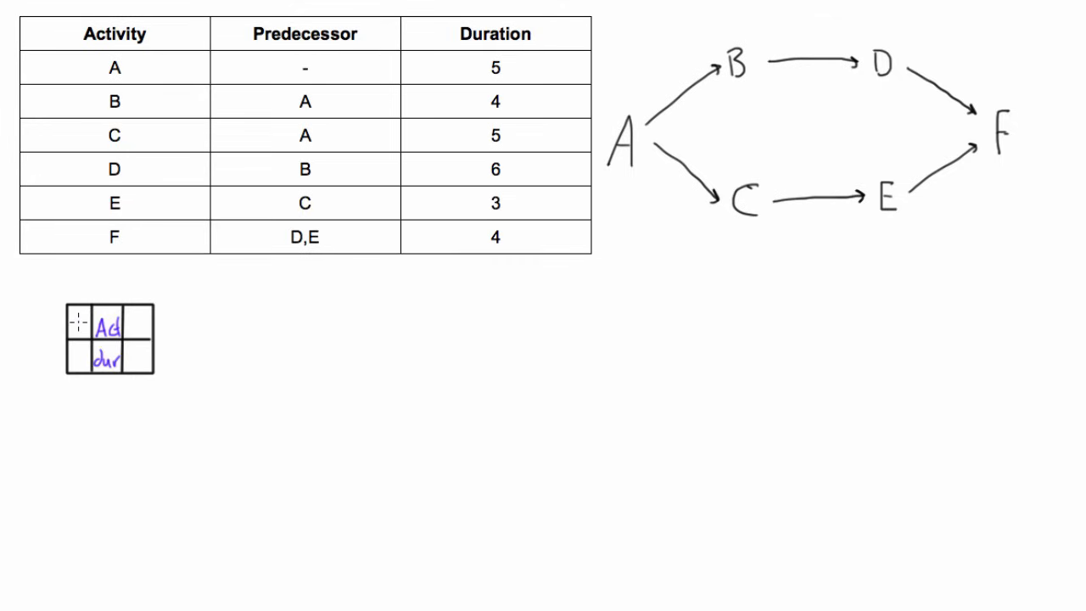
mouse_move(139, 364)
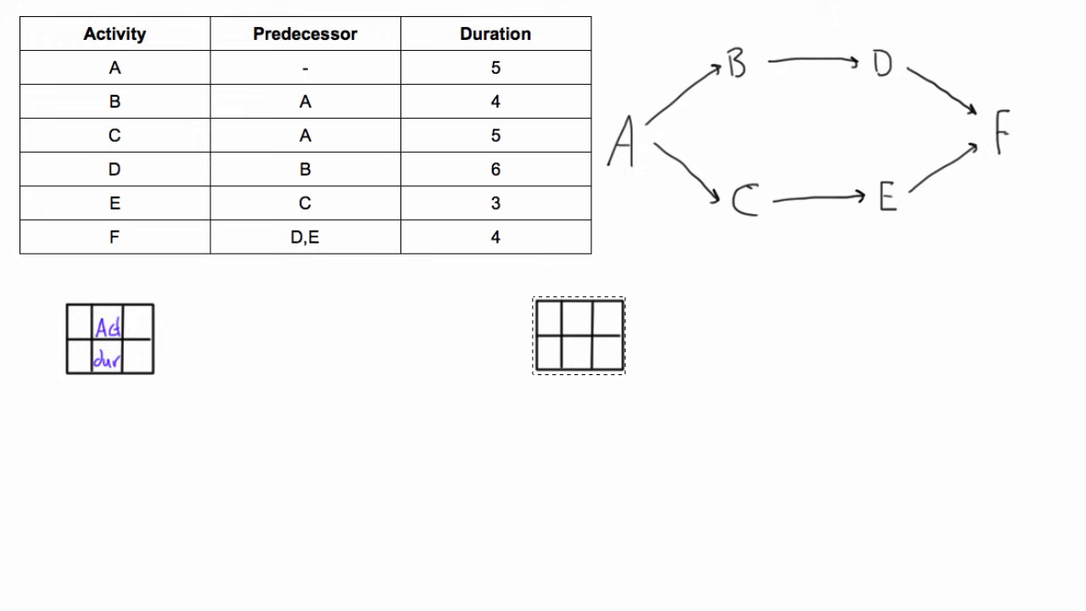
Step: Drag the blank node copy into position to start the boxed network diagram
left_click_drag(581, 336, 309, 441)
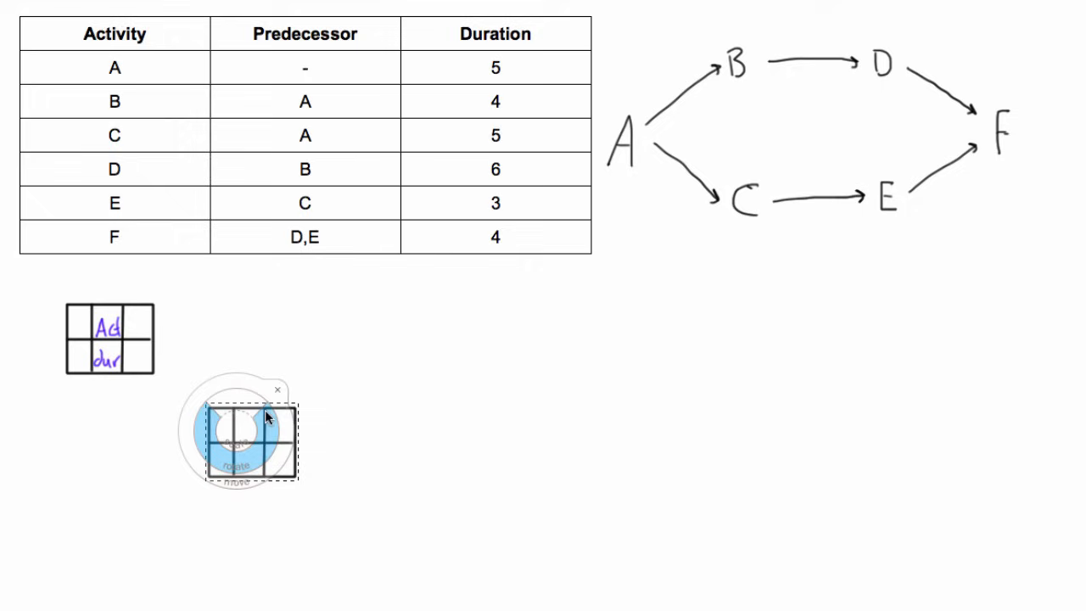
left_click_drag(251, 437, 577, 331)
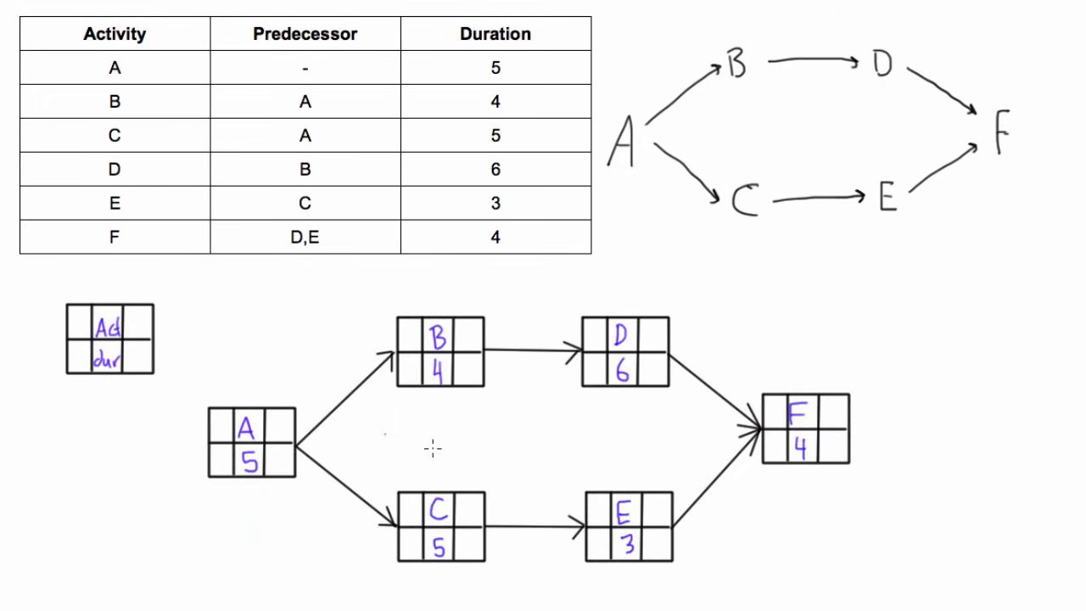
mouse_move(433, 291)
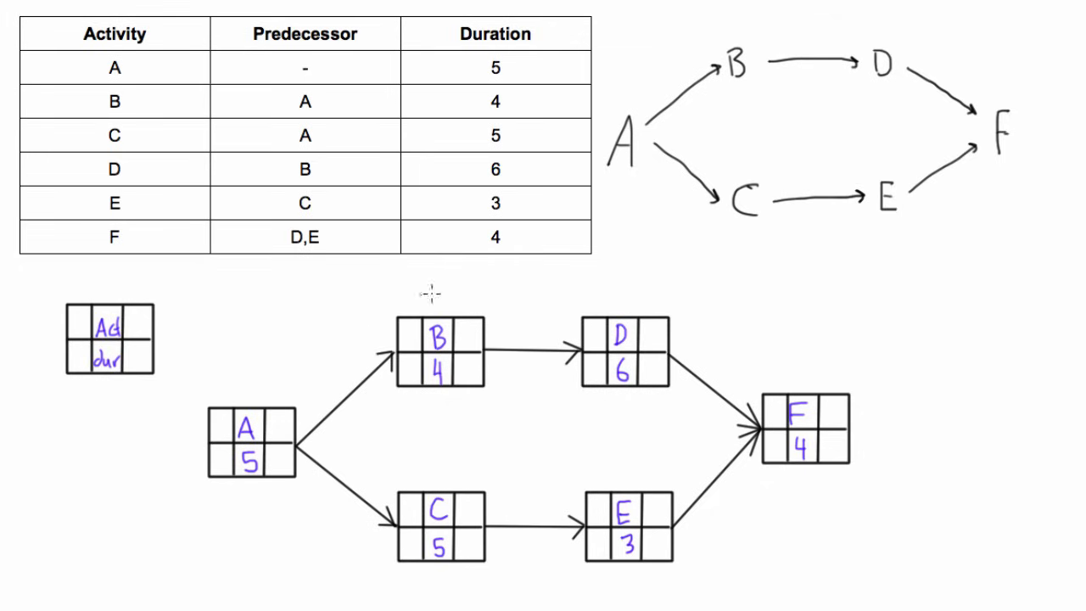
mouse_move(795, 356)
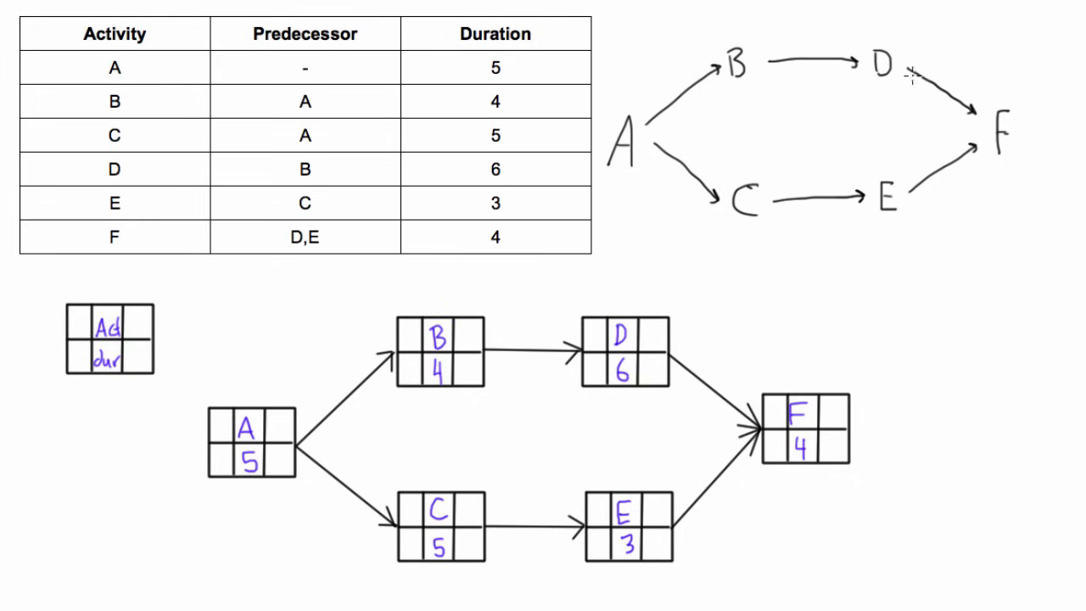
mouse_move(319, 423)
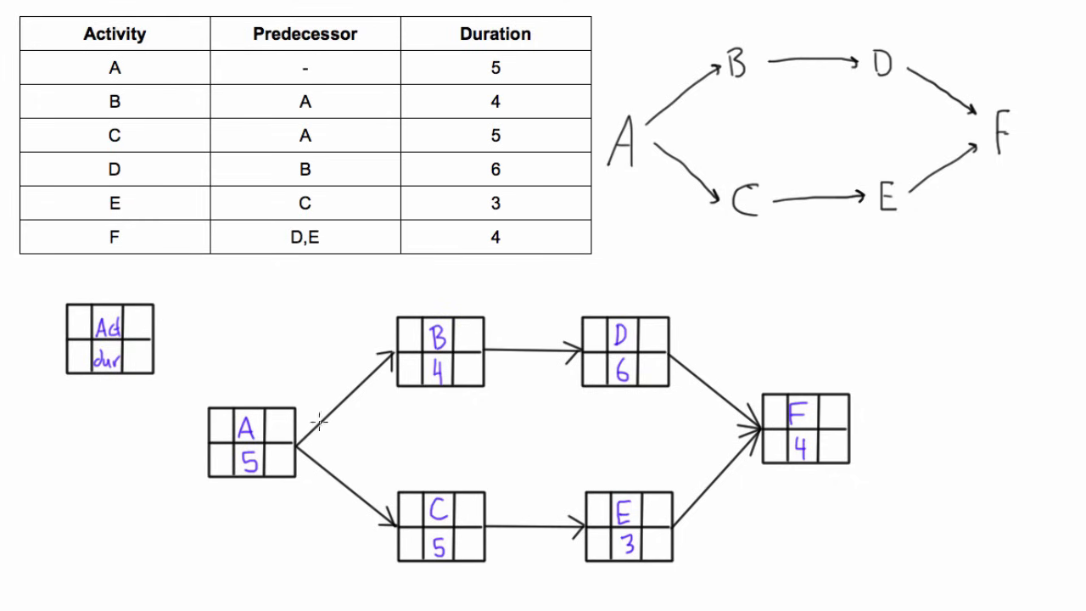
mouse_move(772, 427)
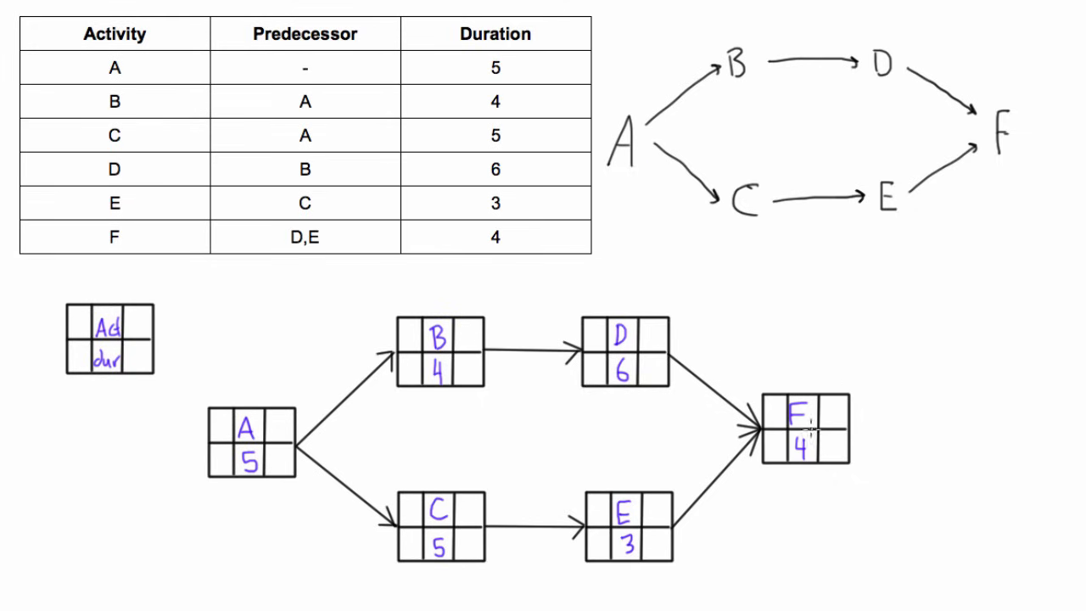
mouse_move(722, 462)
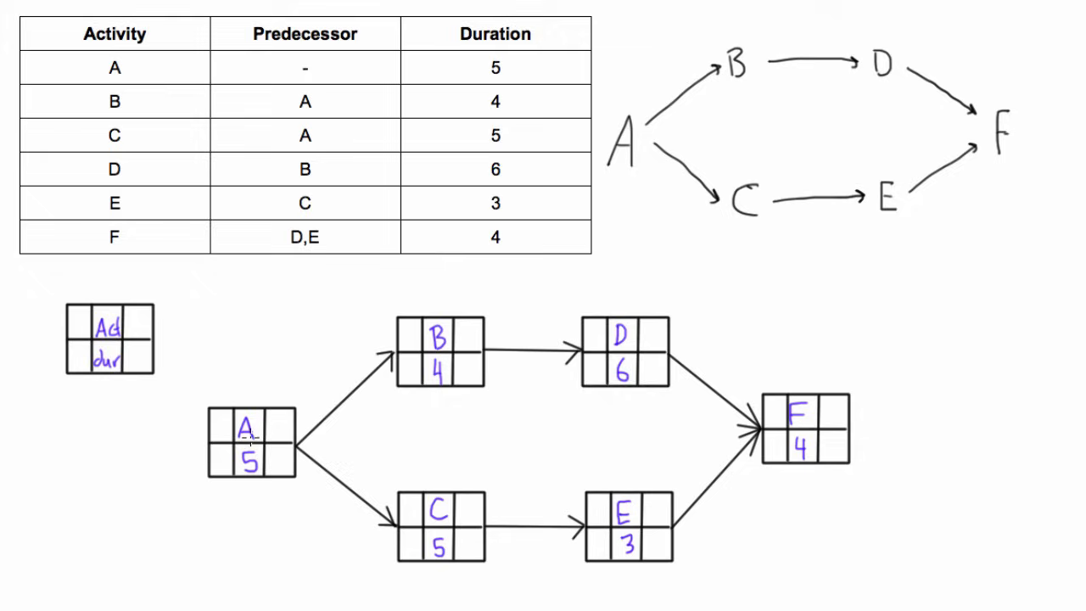
mouse_move(438, 340)
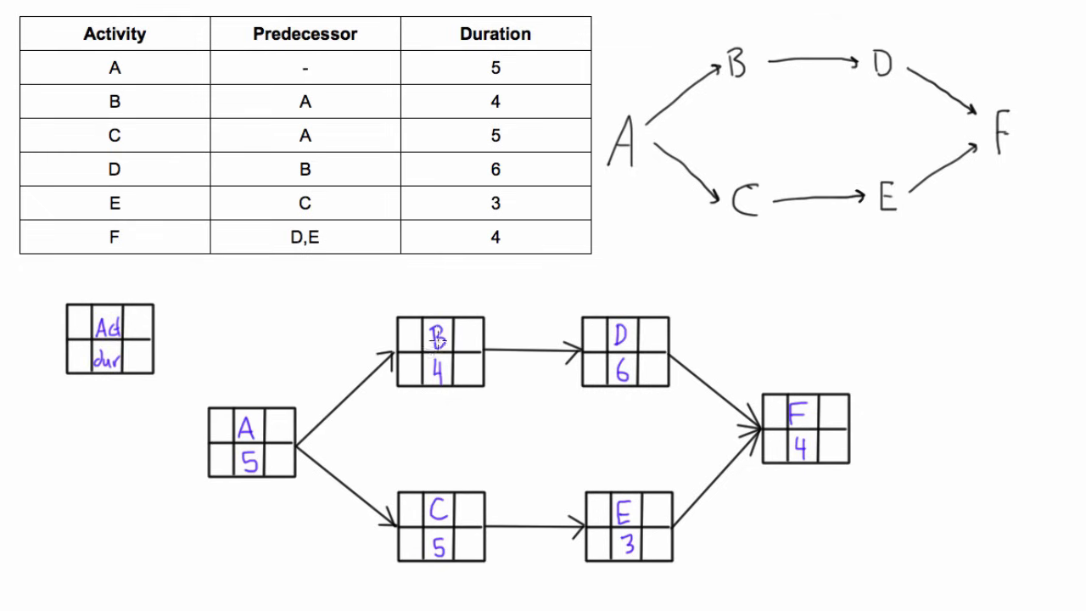
mouse_move(295, 100)
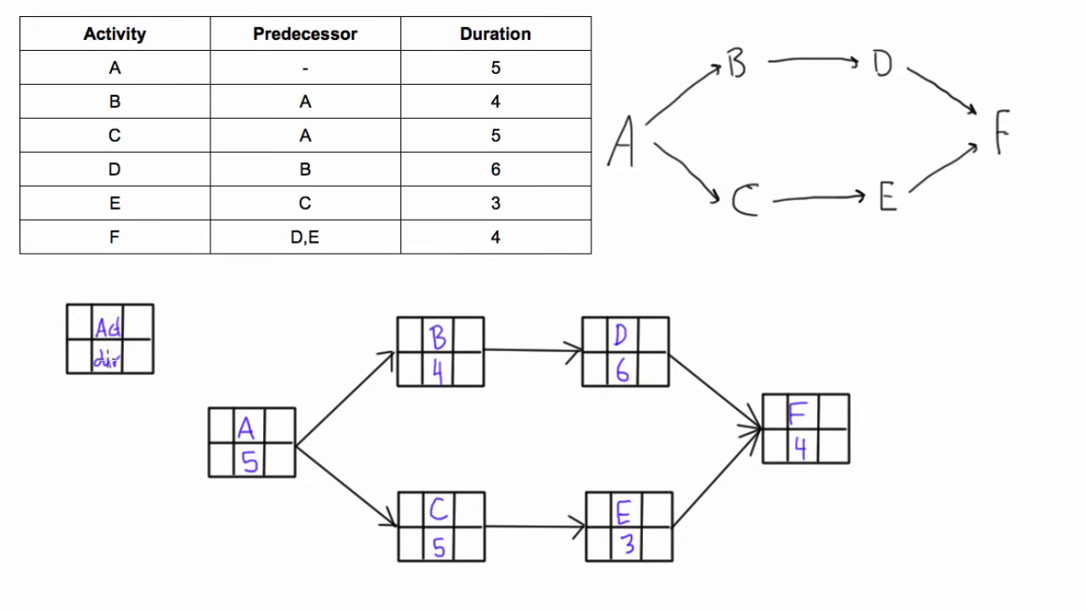
mouse_move(377, 217)
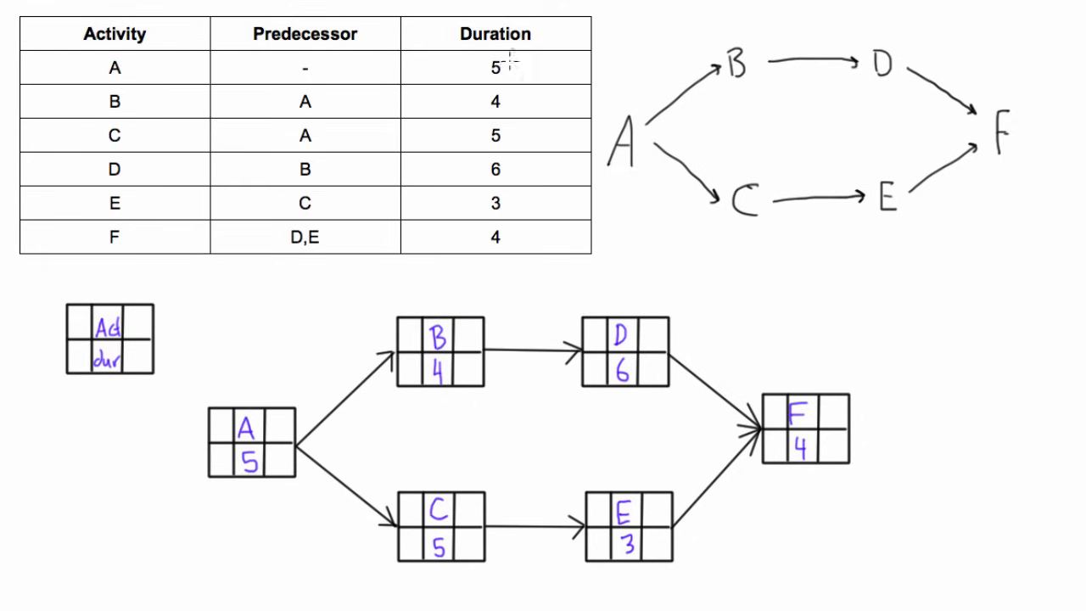
mouse_move(416, 382)
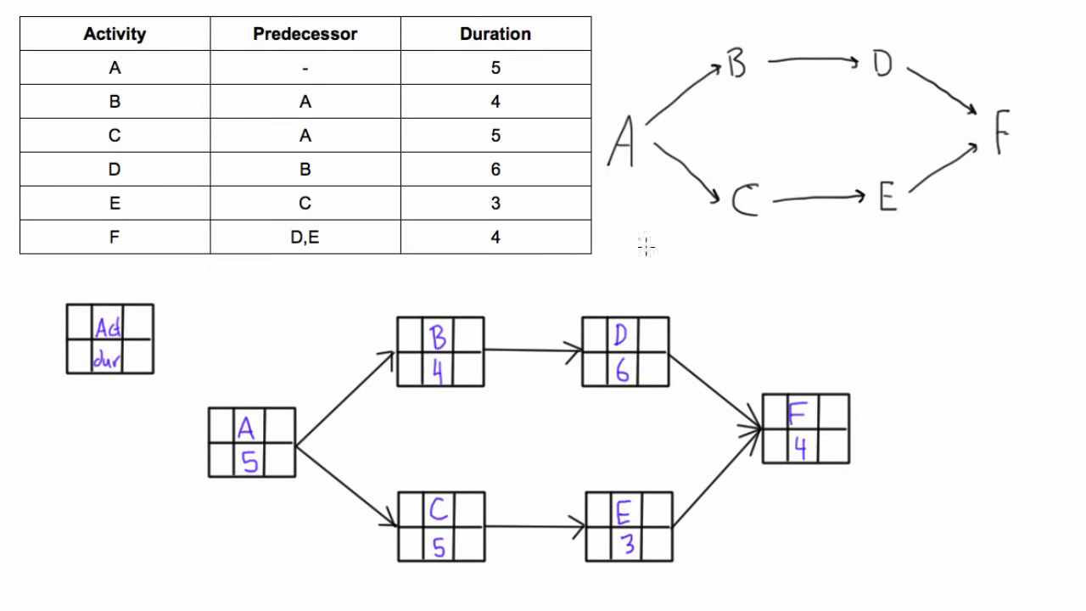
mouse_move(631, 534)
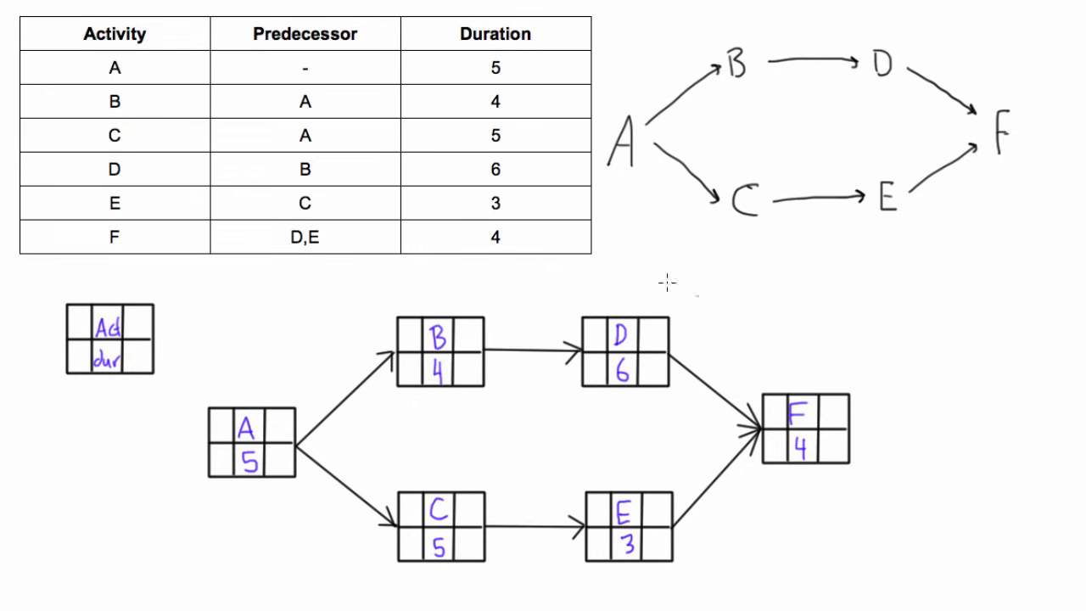
mouse_move(719, 331)
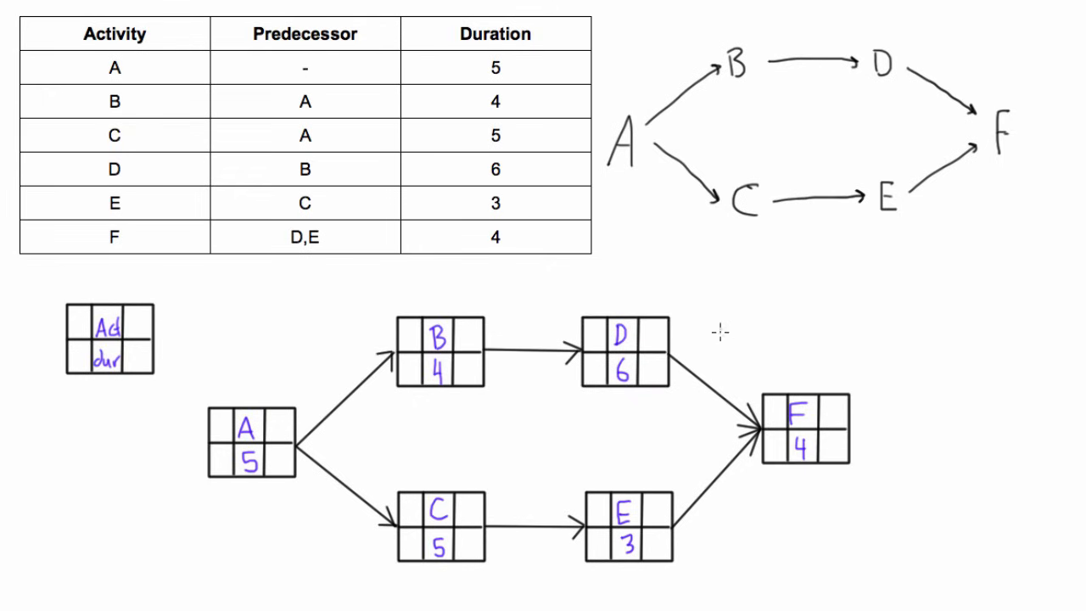
mouse_move(755, 289)
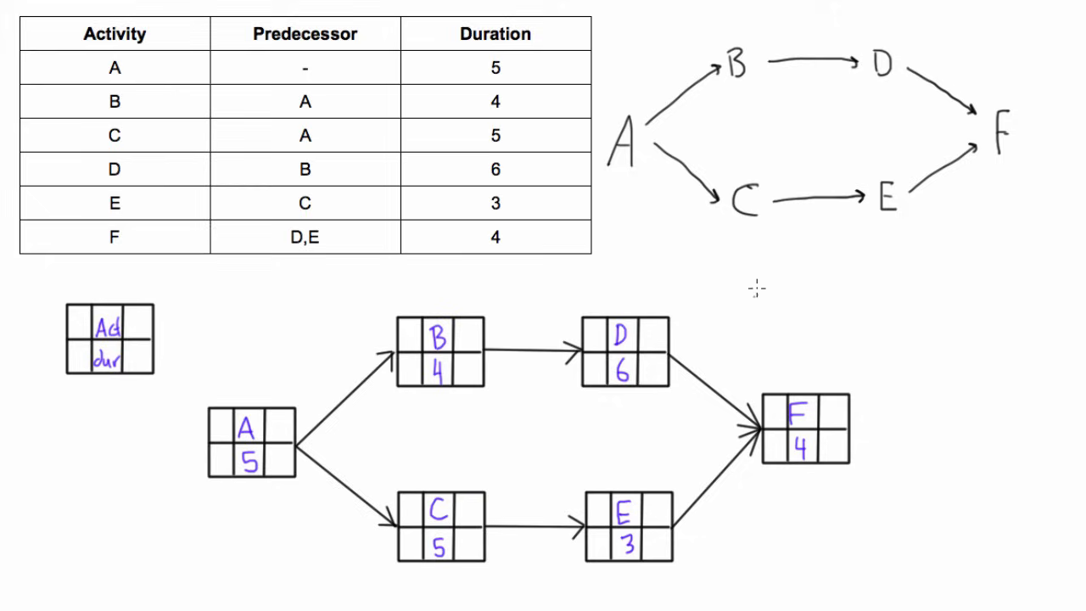
mouse_move(744, 312)
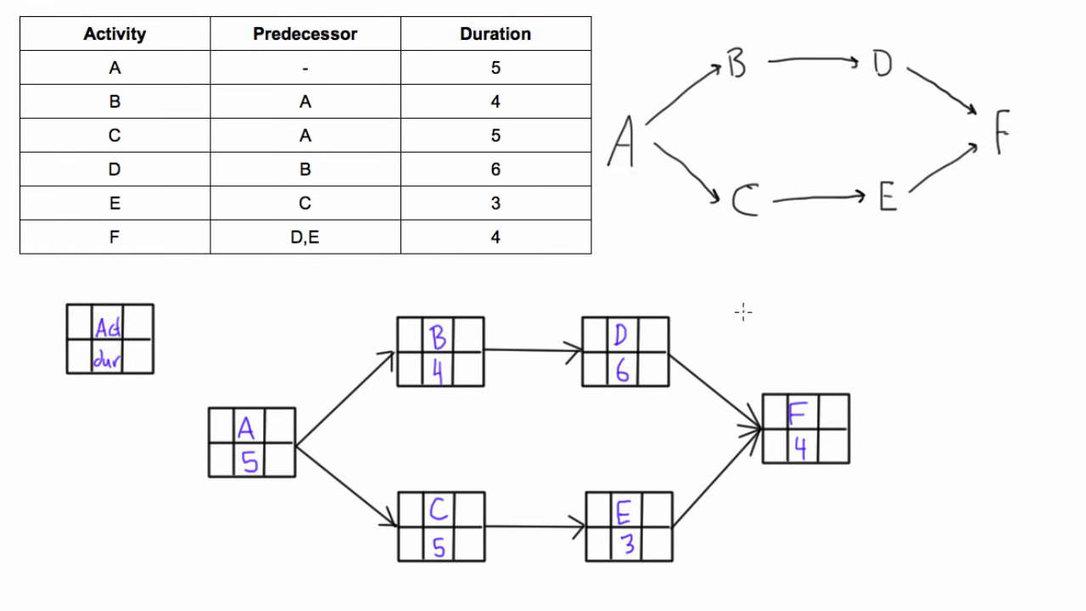